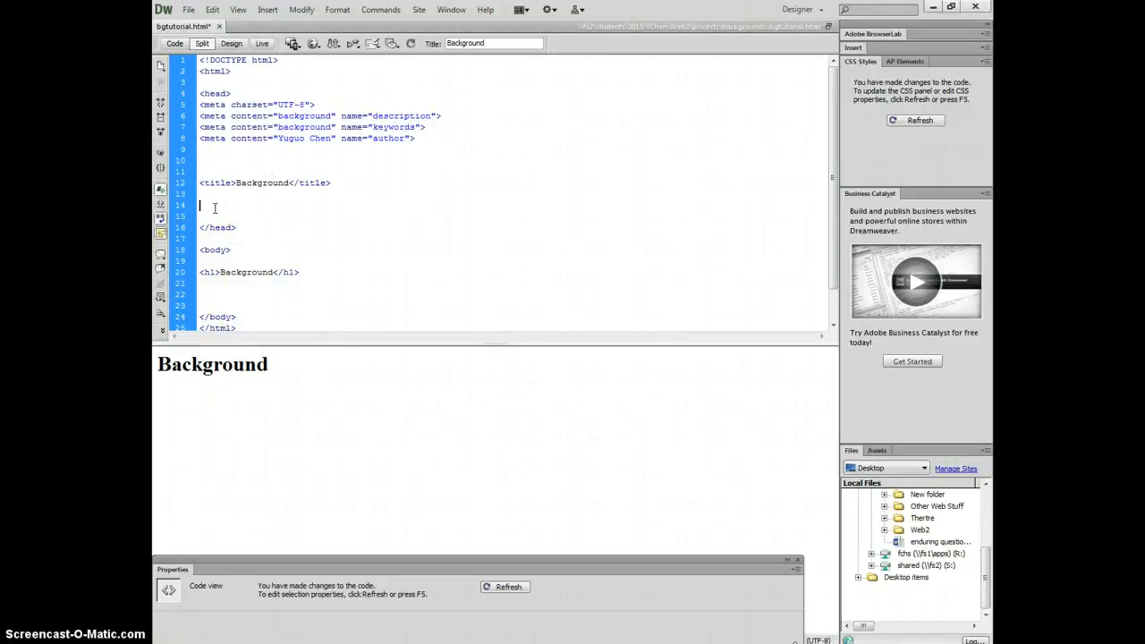
# Add a <style></style> block after the title and begin a body{ rule inside it
pyautogui.write('<style></style>')
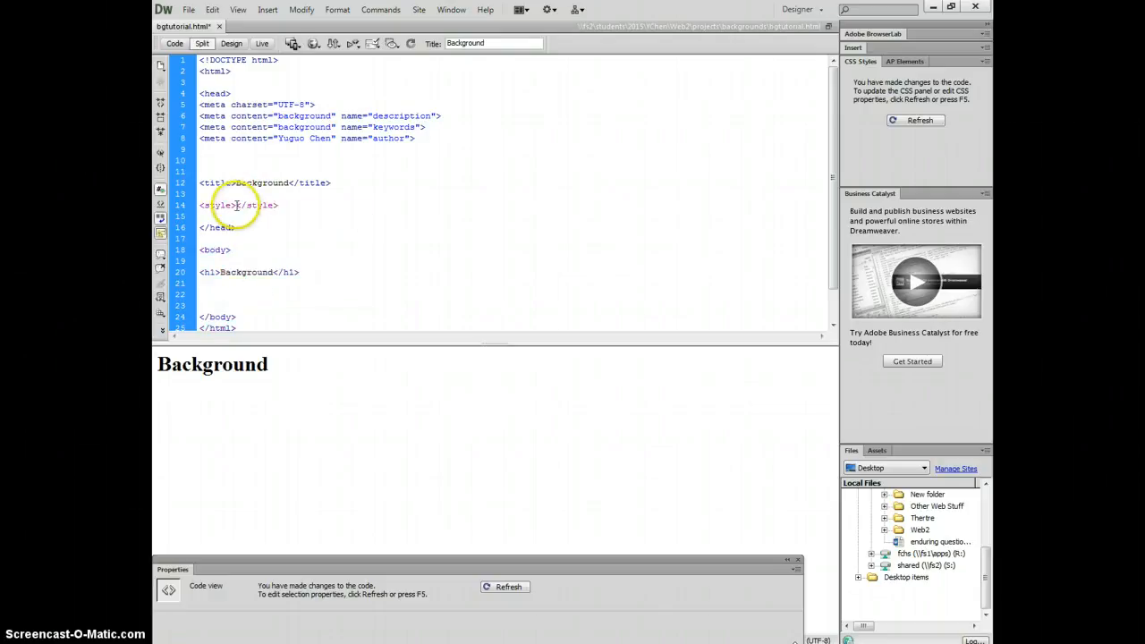
pyautogui.press('Return')
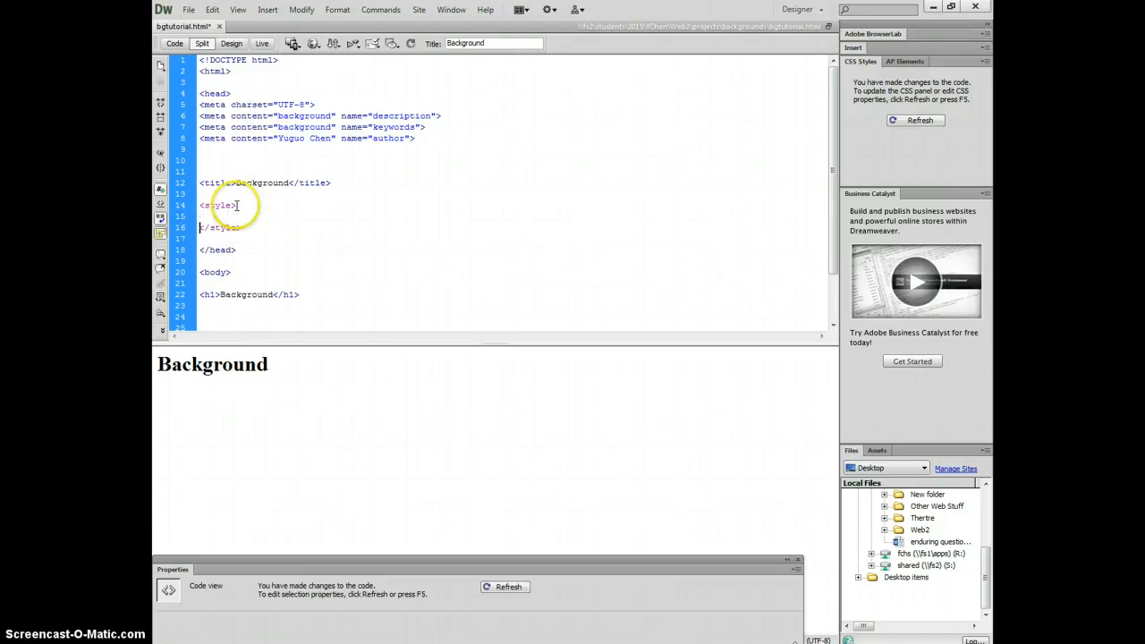
pyautogui.write('bo')
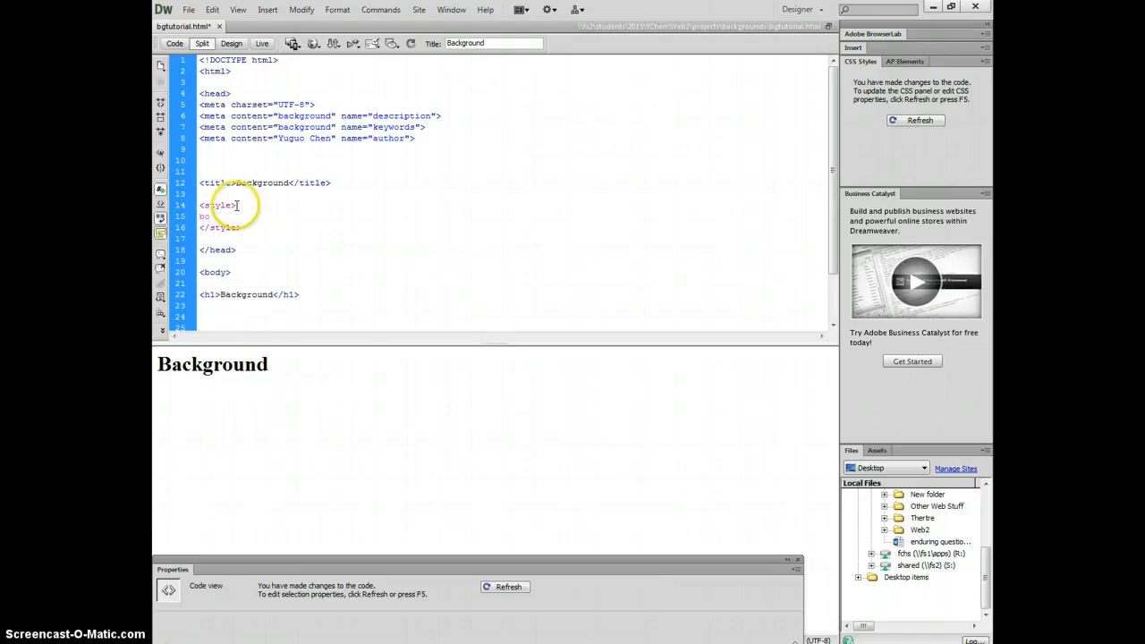
pyautogui.write('body{')
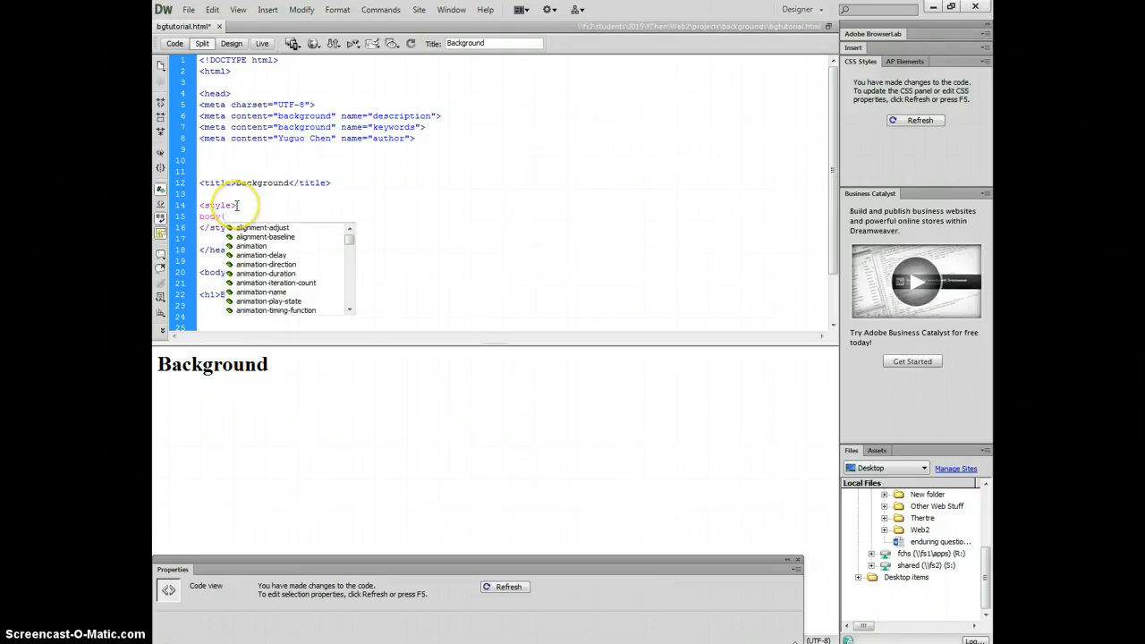
# Give the body rule a background with colour #30F chosen from the code-hint swatches
pyautogui.write('background:')
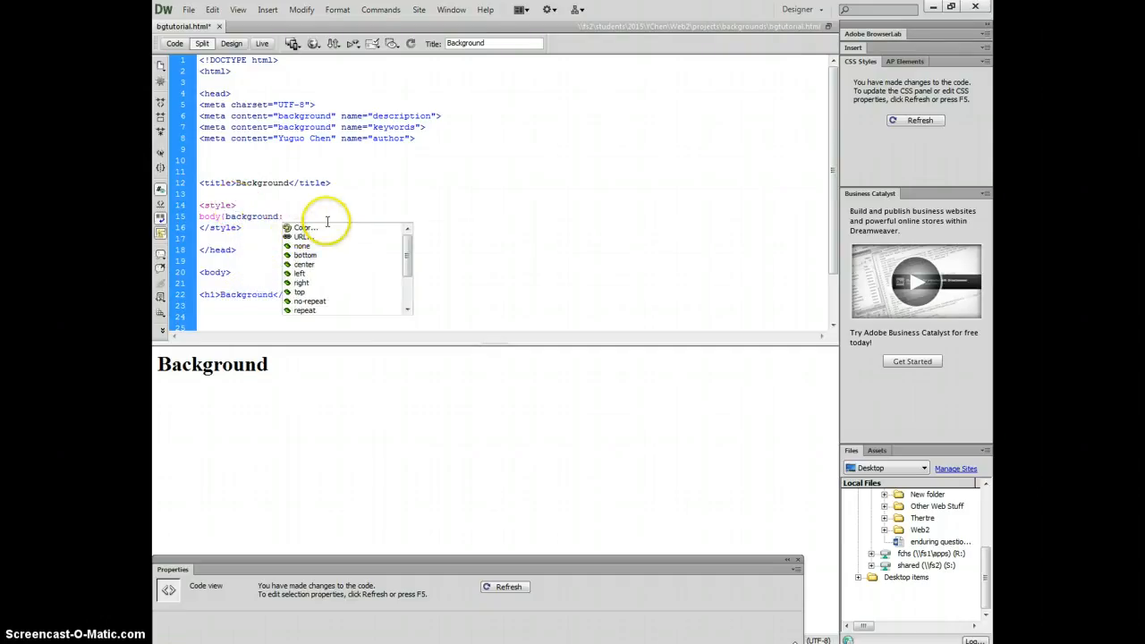
pyautogui.click(305, 227)
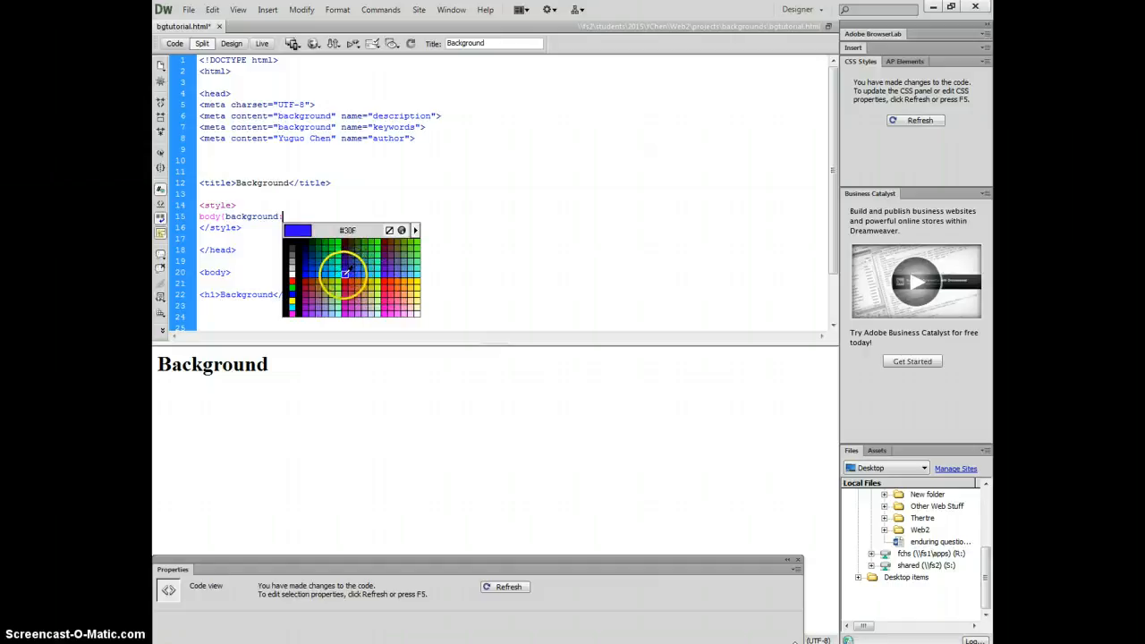
pyautogui.click(344, 273)
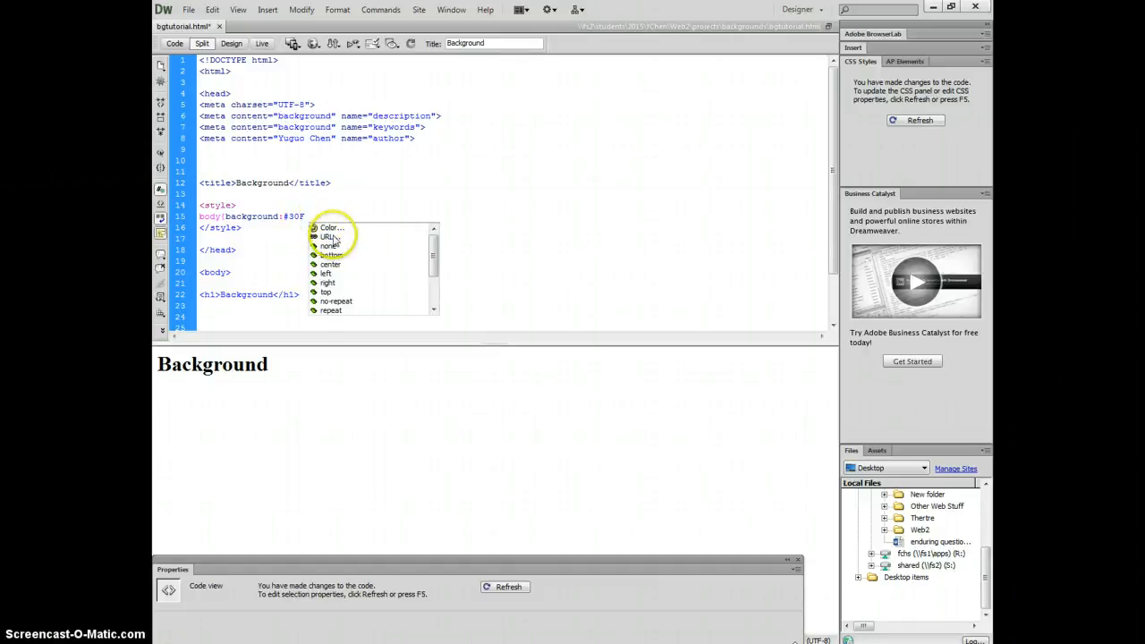
pyautogui.click(328, 236)
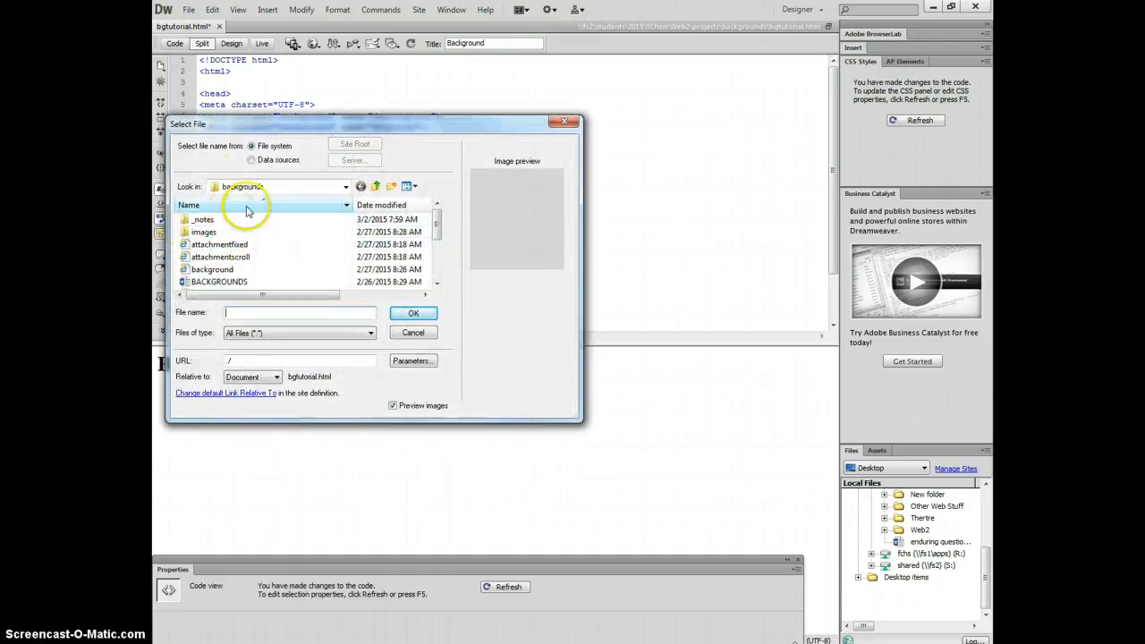
# Add url(images/background2.jpg) to the body background from the images folder
pyautogui.doubleClick(204, 231)
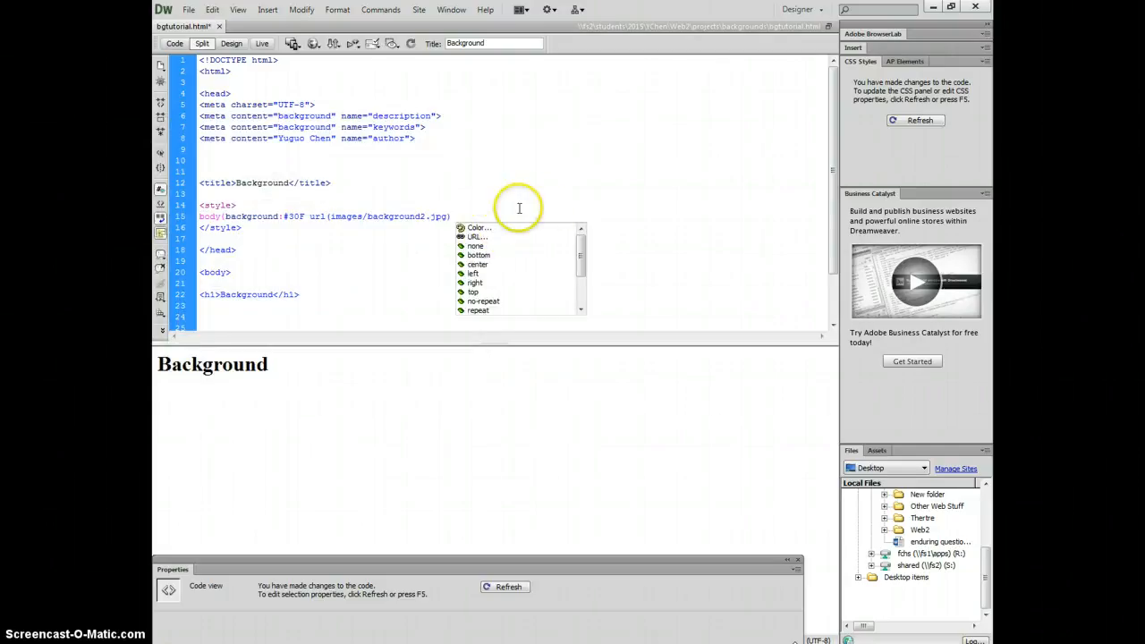
# End the background value with top right no-repeat fixed and preview the page in a browser
pyautogui.scroll(-3)
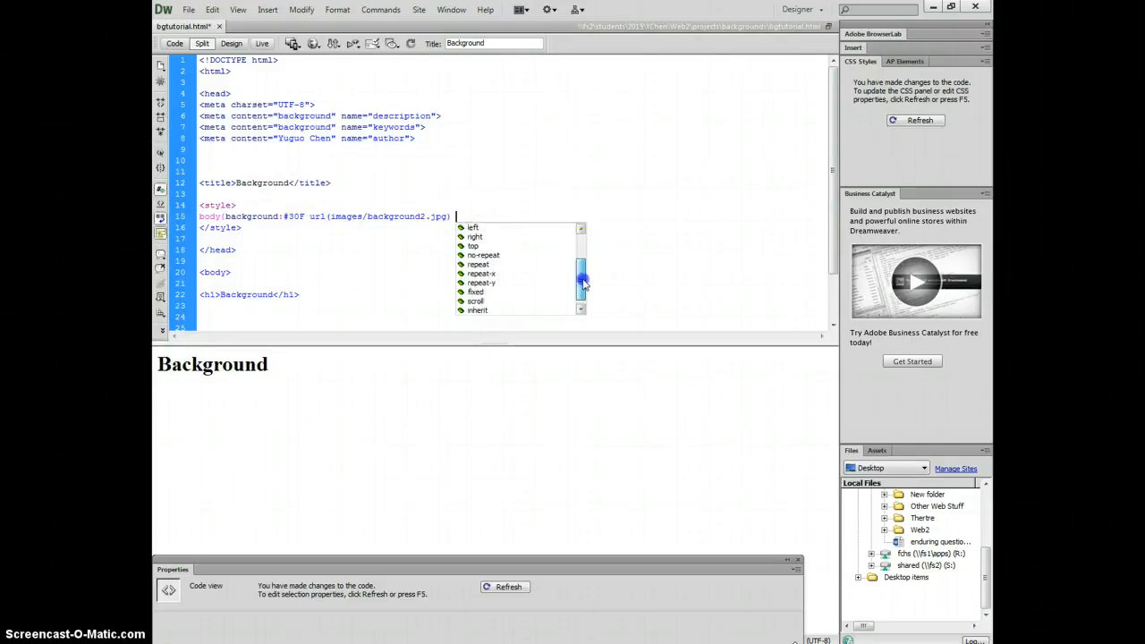
pyautogui.scroll(3)
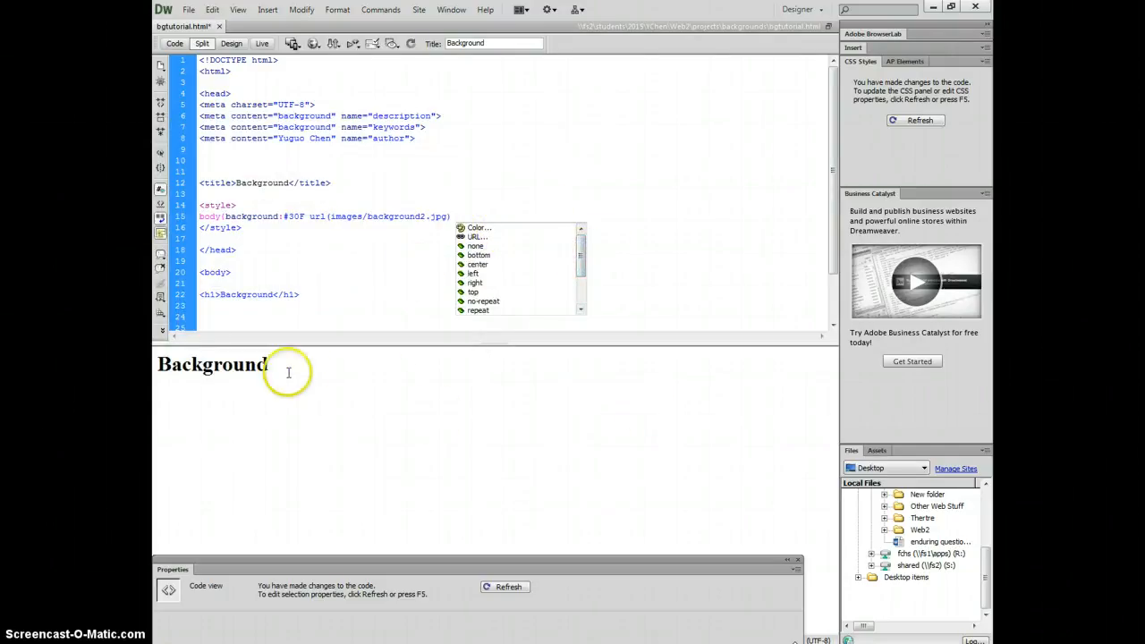
pyautogui.moveTo(488, 394)
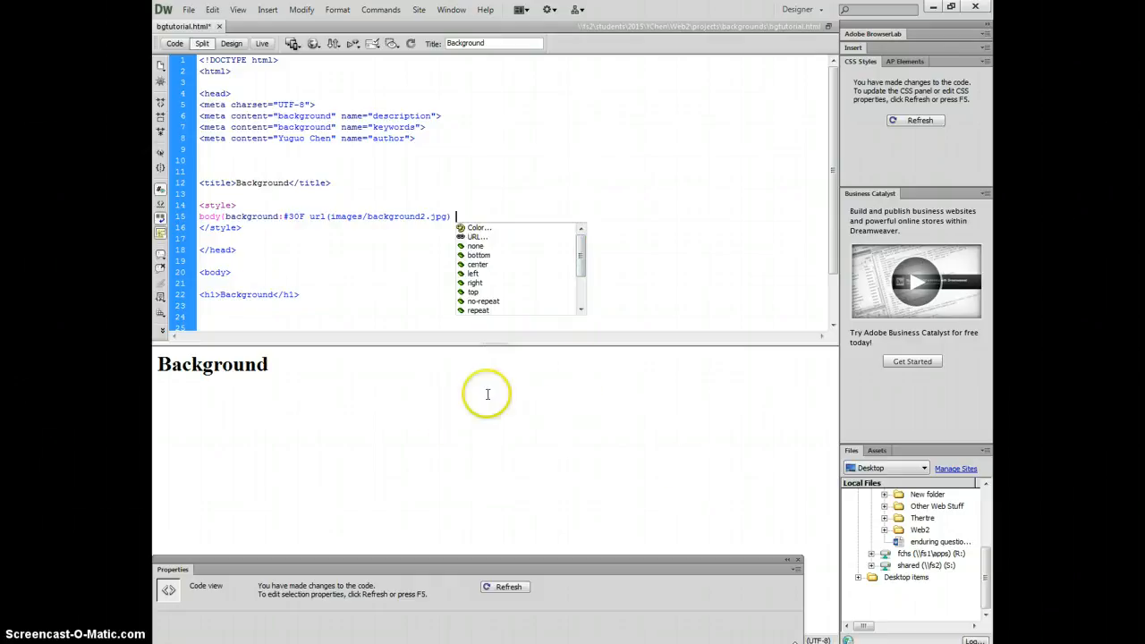
pyautogui.moveTo(483, 264)
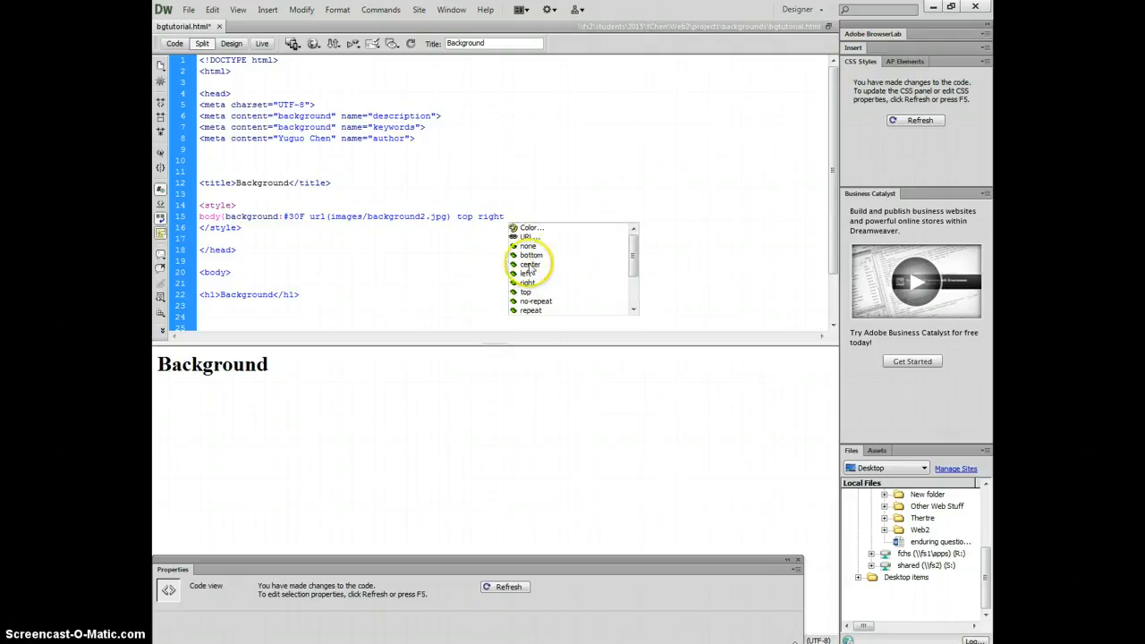
pyautogui.scroll(-3)
pyautogui.write(' no-repeat')
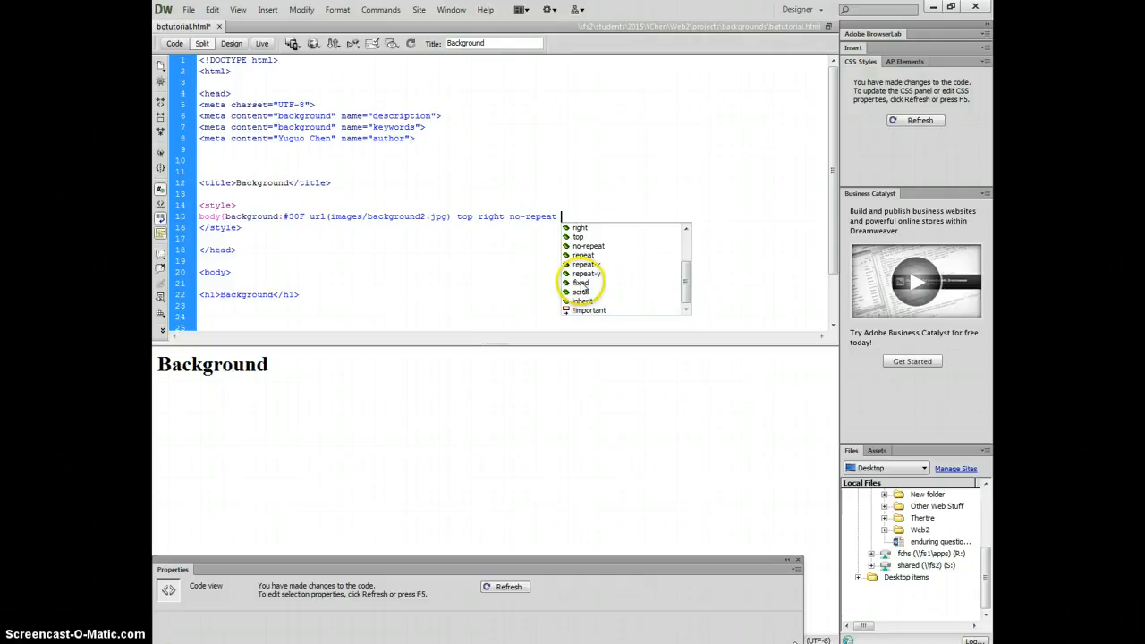
pyautogui.moveTo(808, 371)
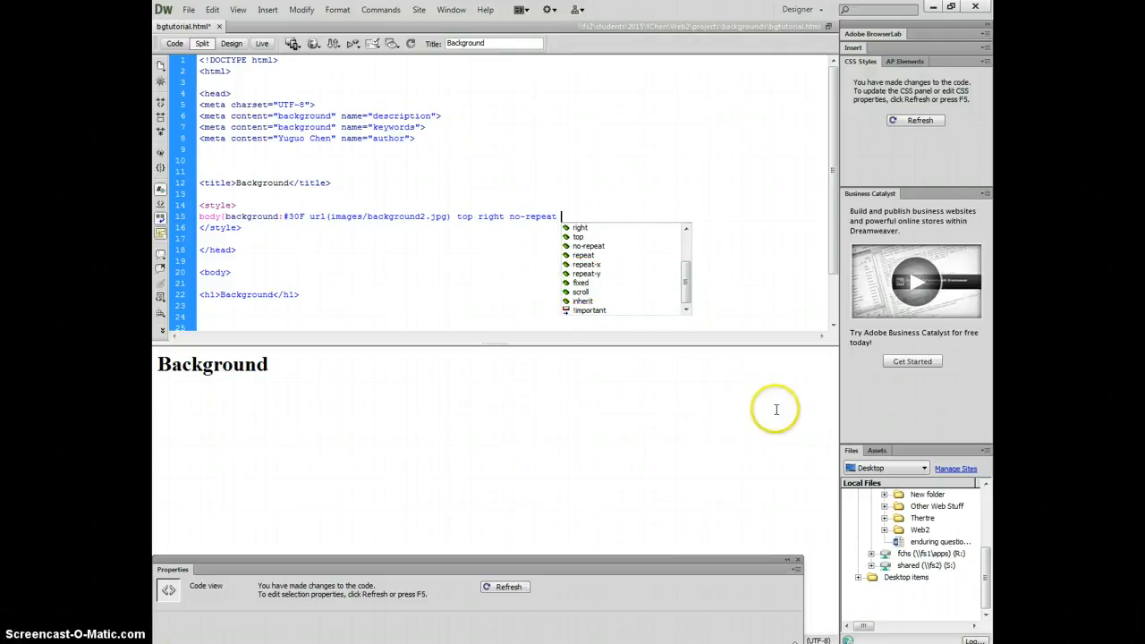
pyautogui.moveTo(808, 357)
pyautogui.write(' fixed ;')
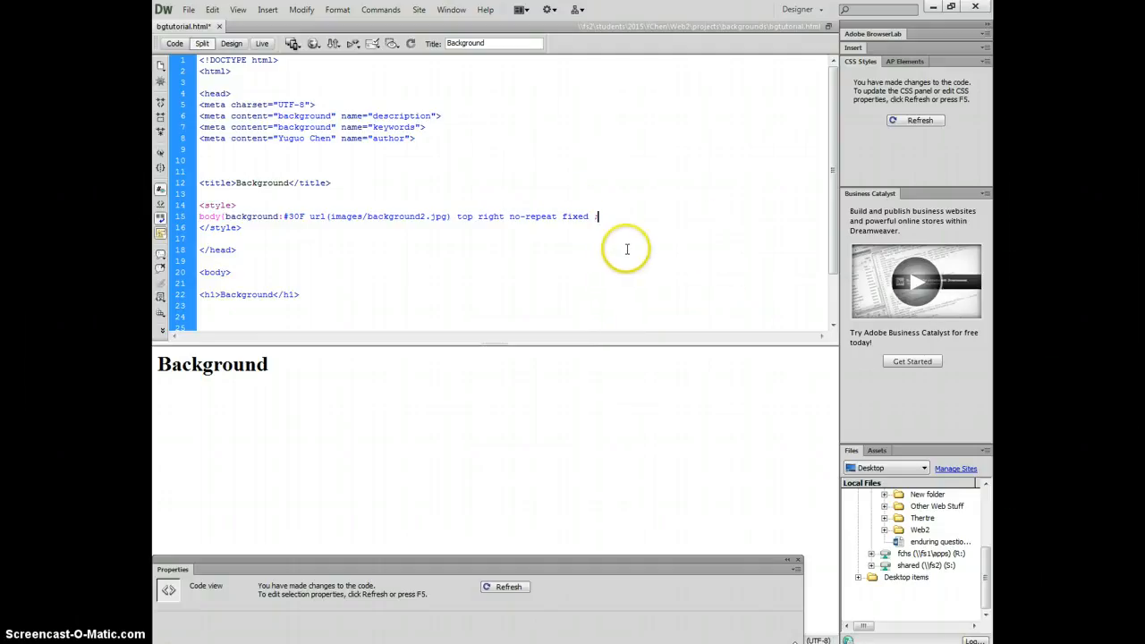
pyautogui.moveTo(603, 276)
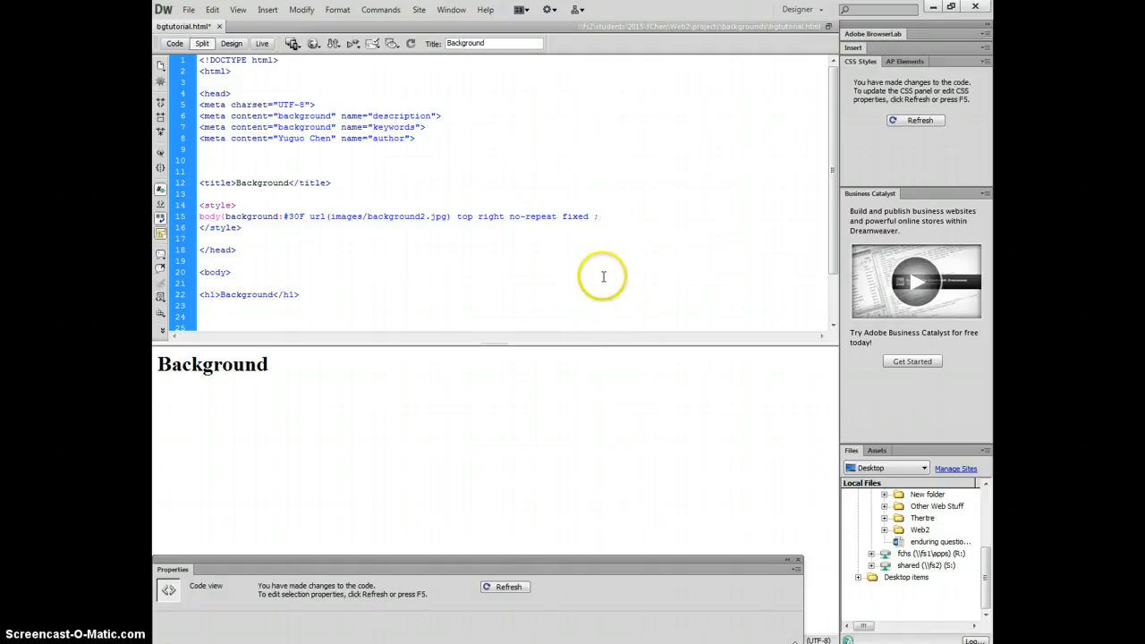
pyautogui.click(509, 587)
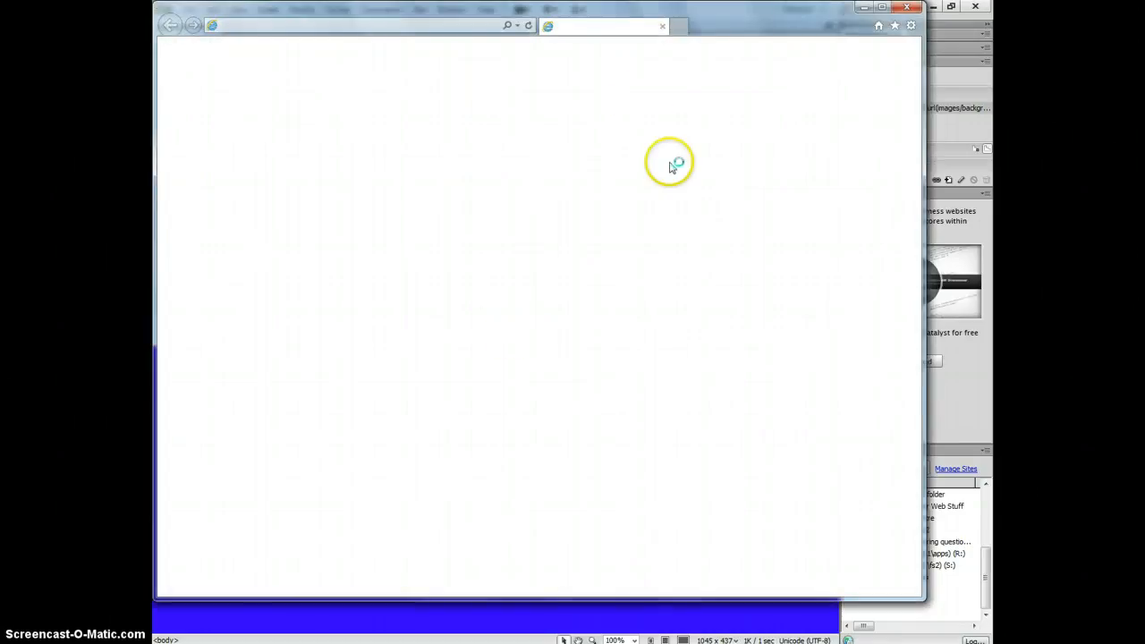
pyautogui.moveTo(529, 205)
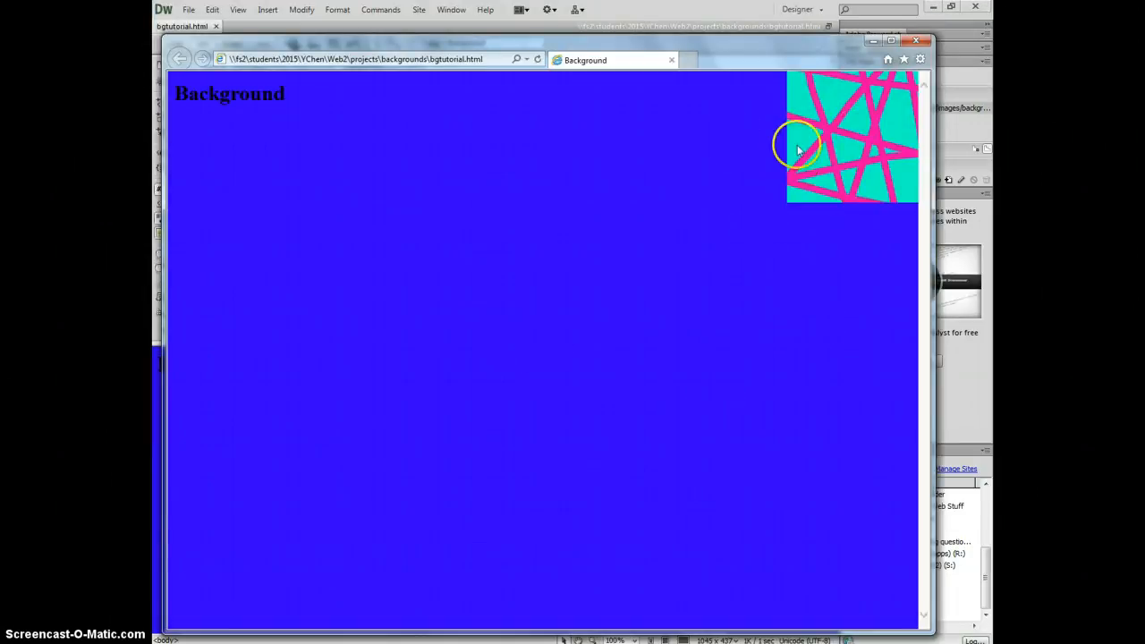
pyautogui.moveTo(765, 101)
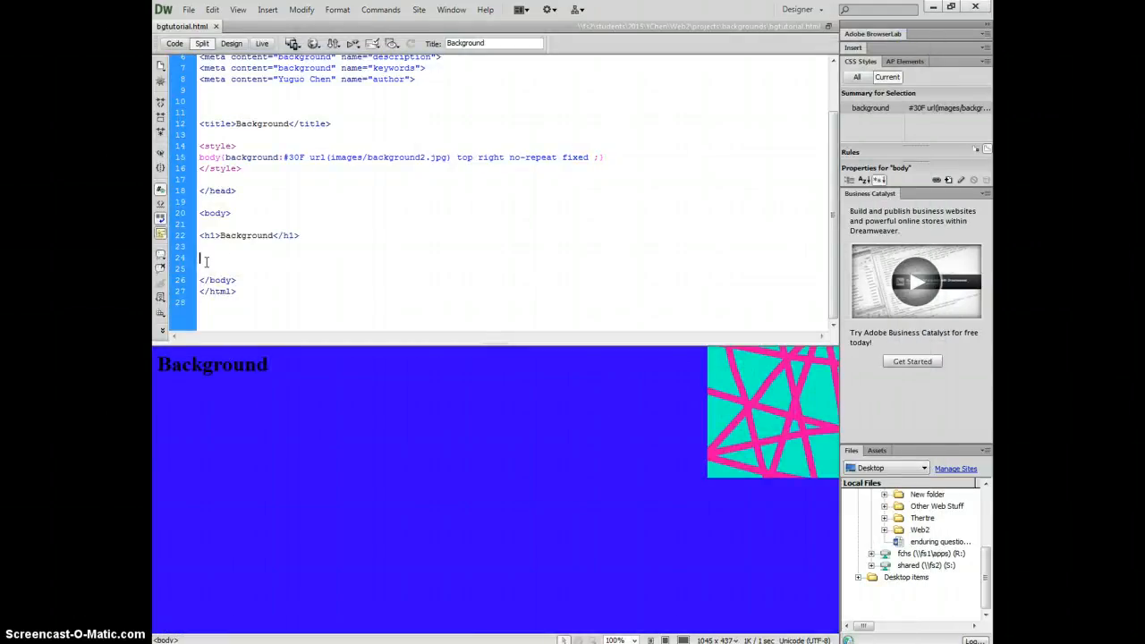
# Add color:white to the body and a <p> of repeated 'background' lines below the h1
pyautogui.write('<p>')
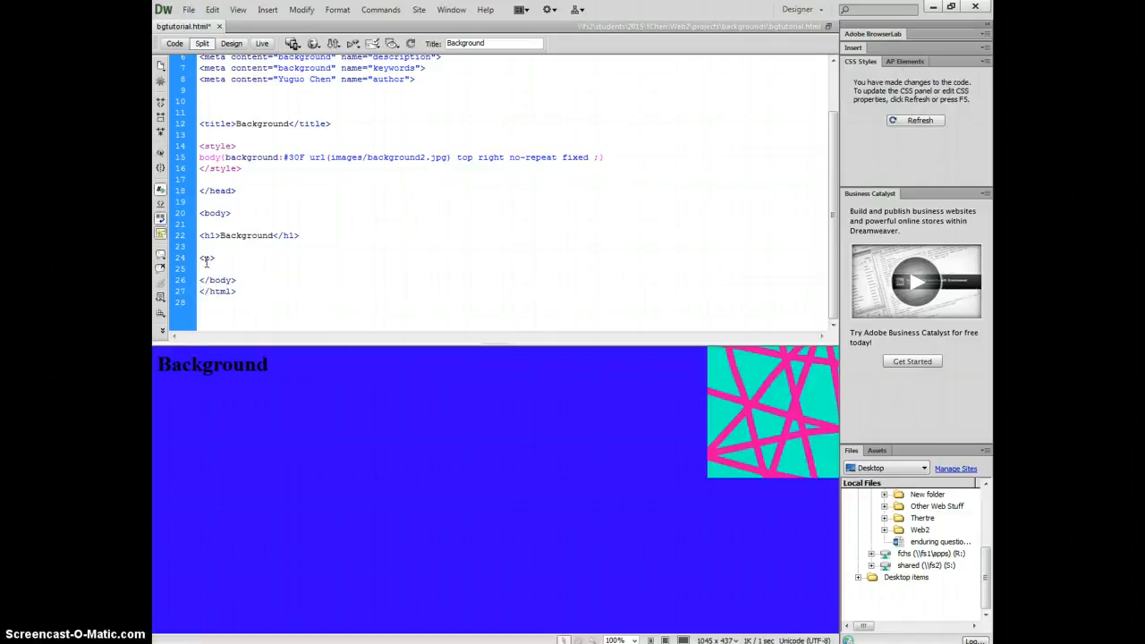
pyautogui.write('</p>')
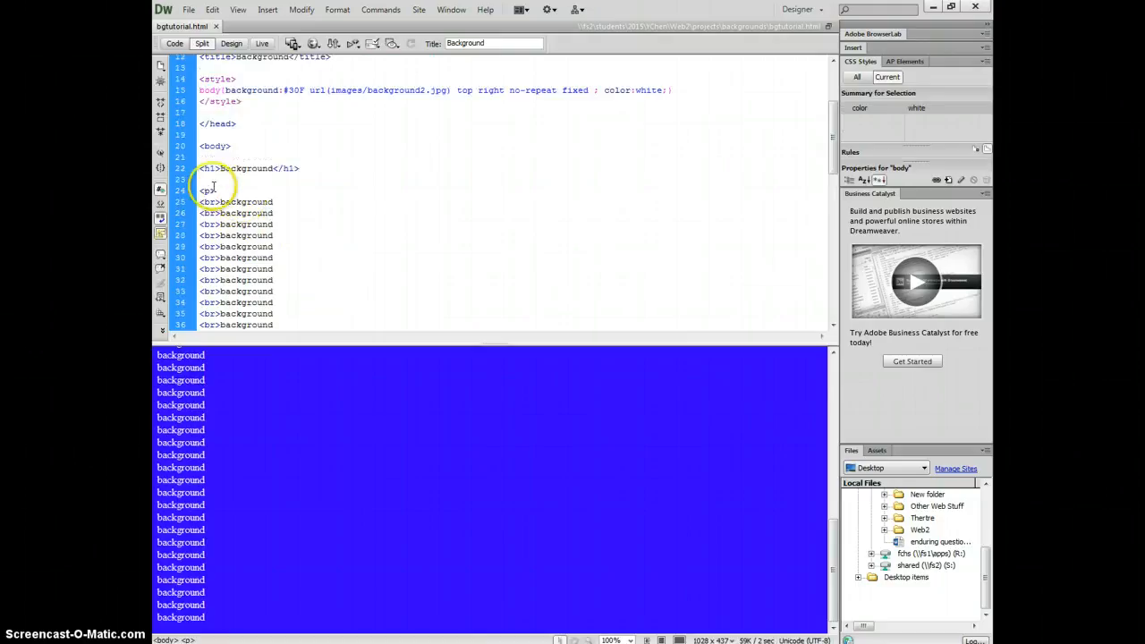
pyautogui.scroll(-3)
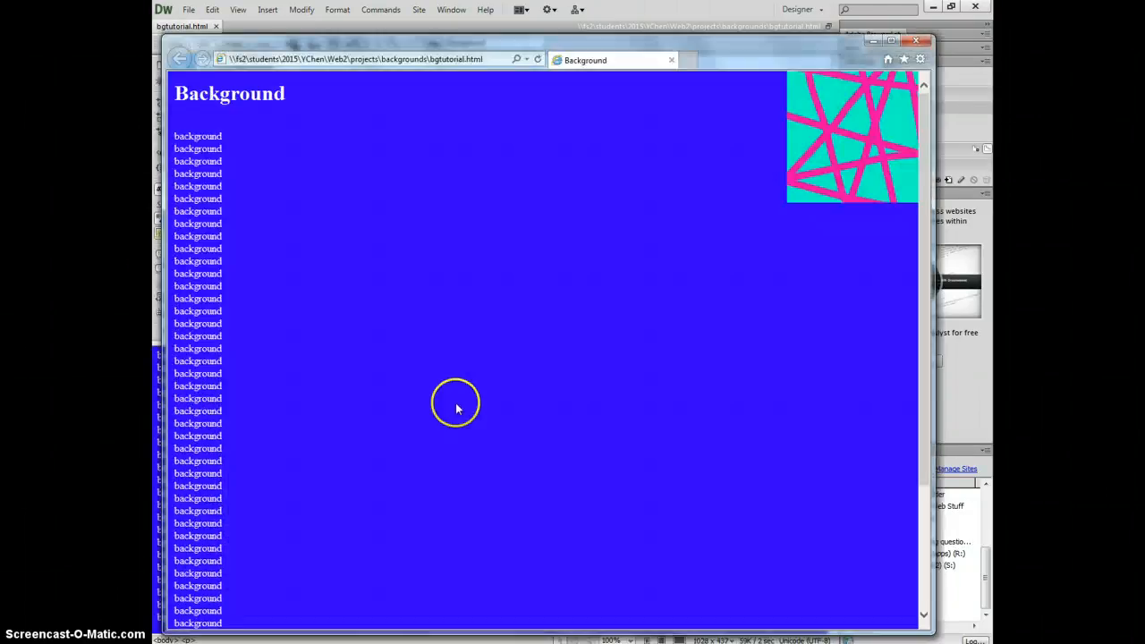
# Scroll the Internet Explorer preview, then change the background attachment from fixed to scroll
pyautogui.scroll(-3)
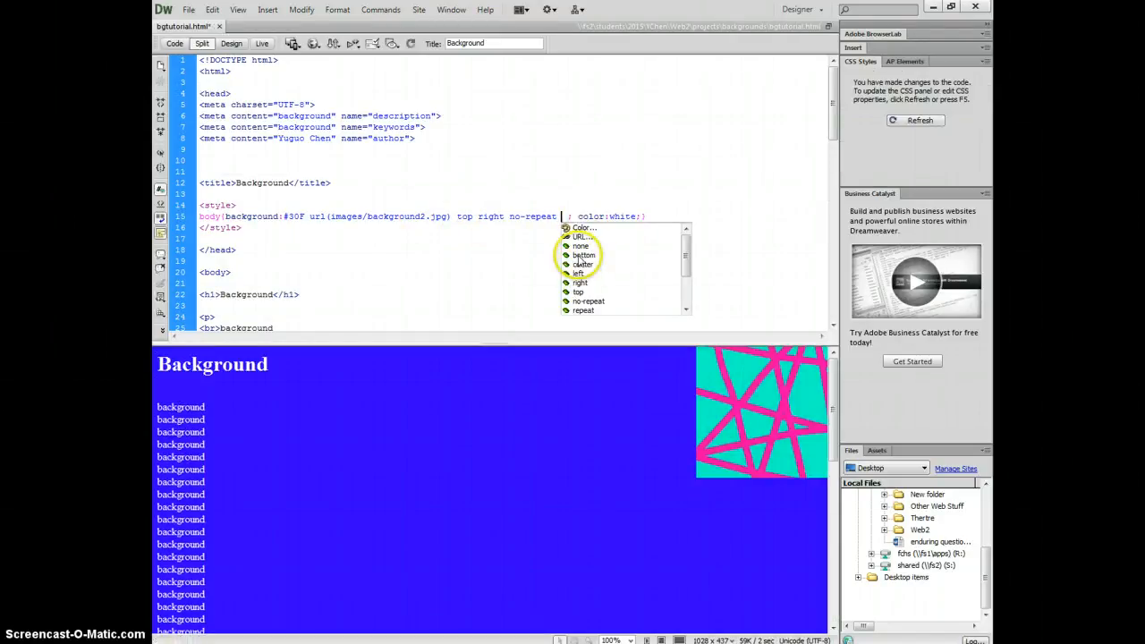
pyautogui.scroll(-3)
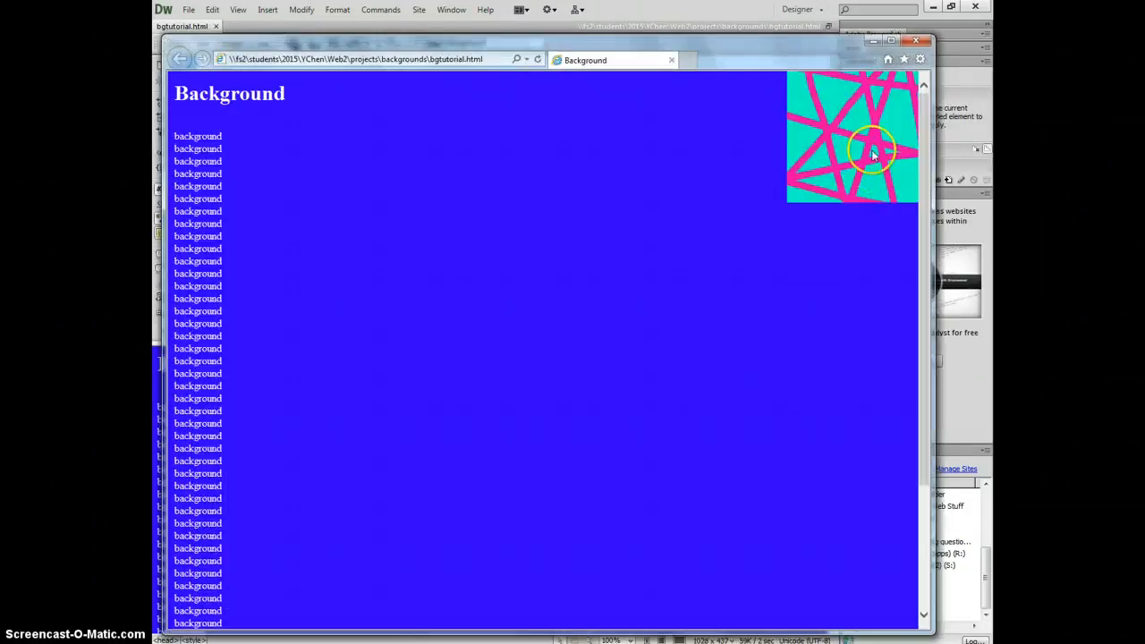
pyautogui.scroll(-3)
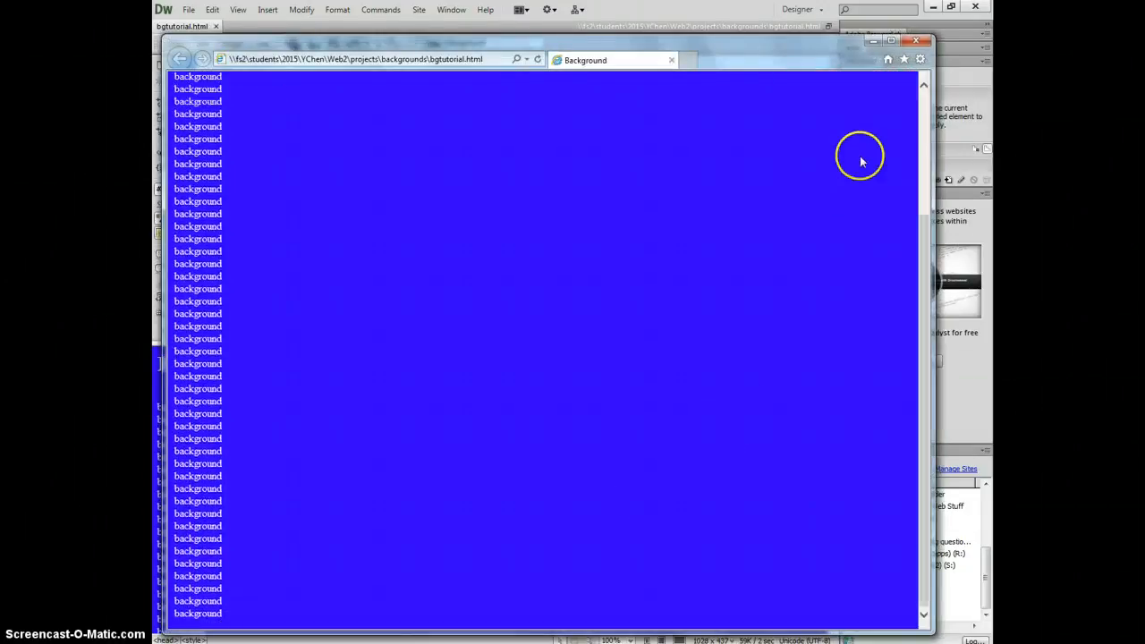
pyautogui.moveTo(845, 207)
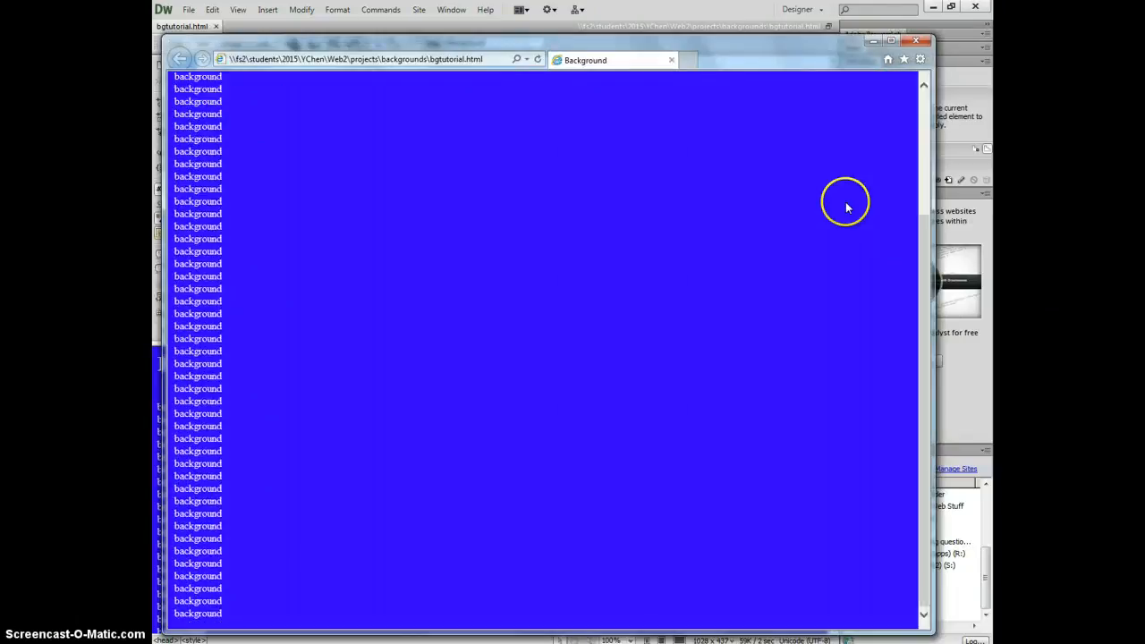
pyautogui.click(174, 43)
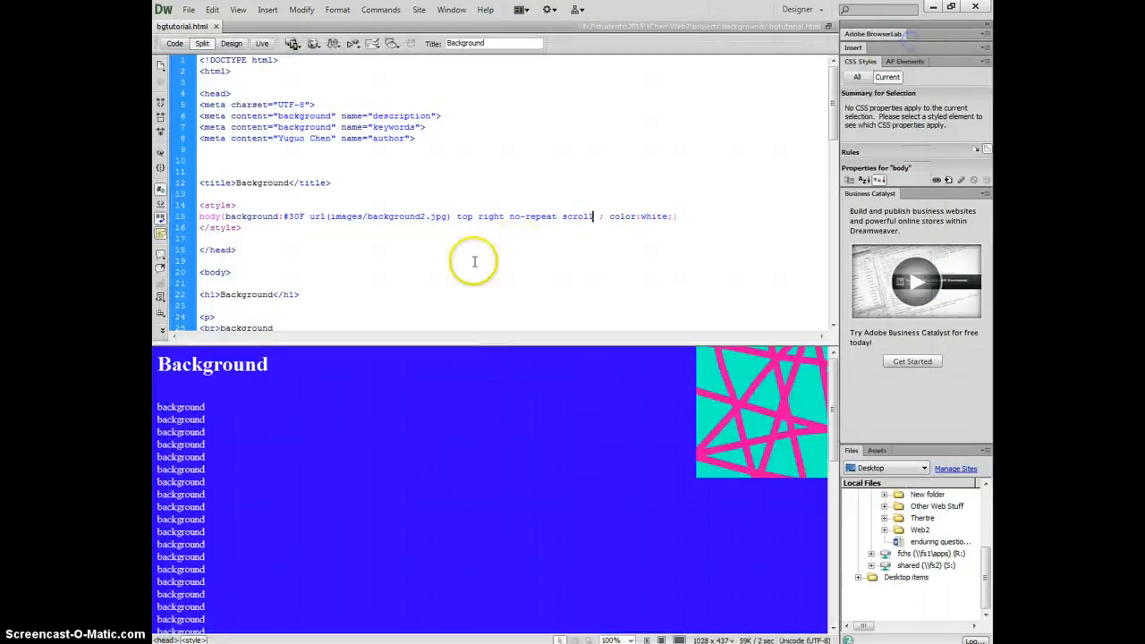